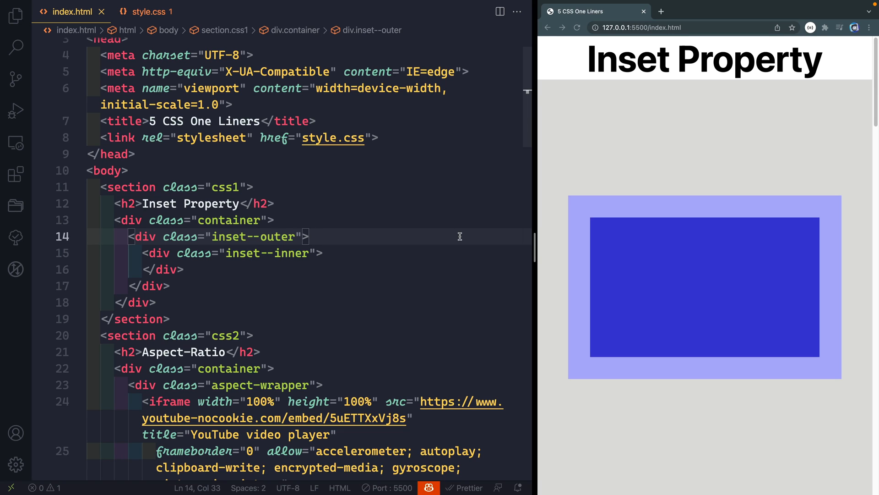
- Show the .inset--outer and .inset--inner rules and their 88.11% support note, then the HTML markup
left_click(309, 236)
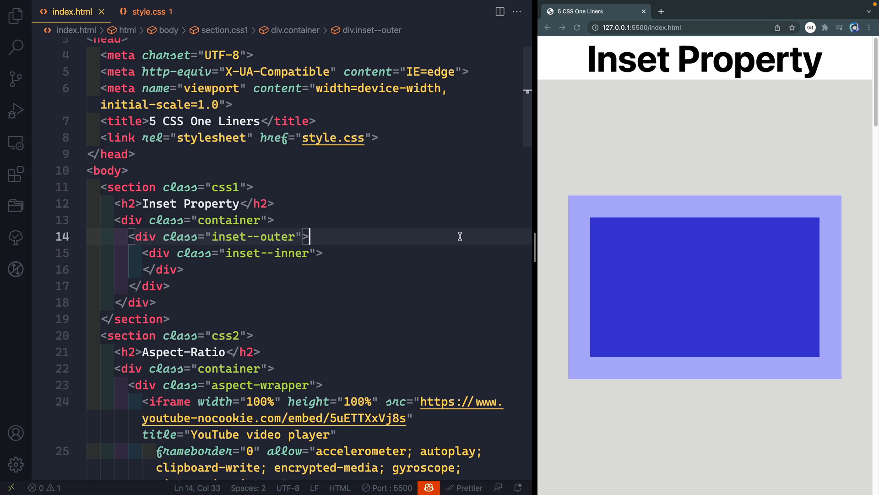
mouse_move(219, 315)
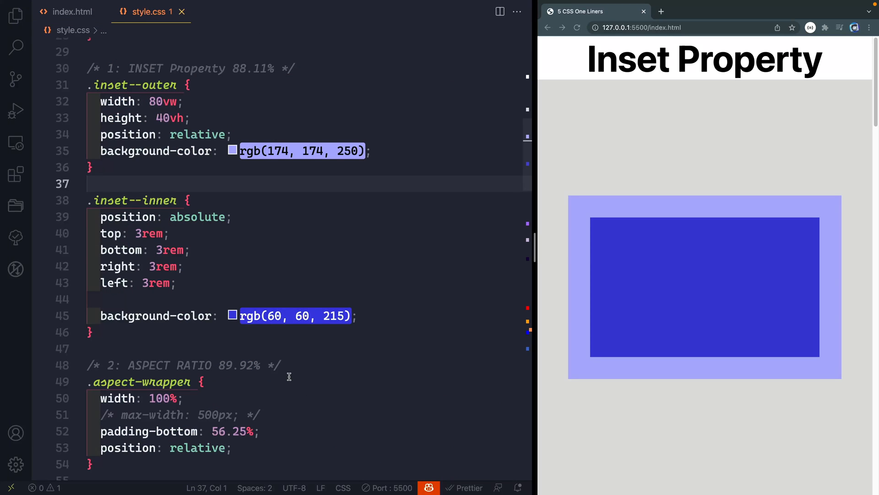
double_click(249, 68)
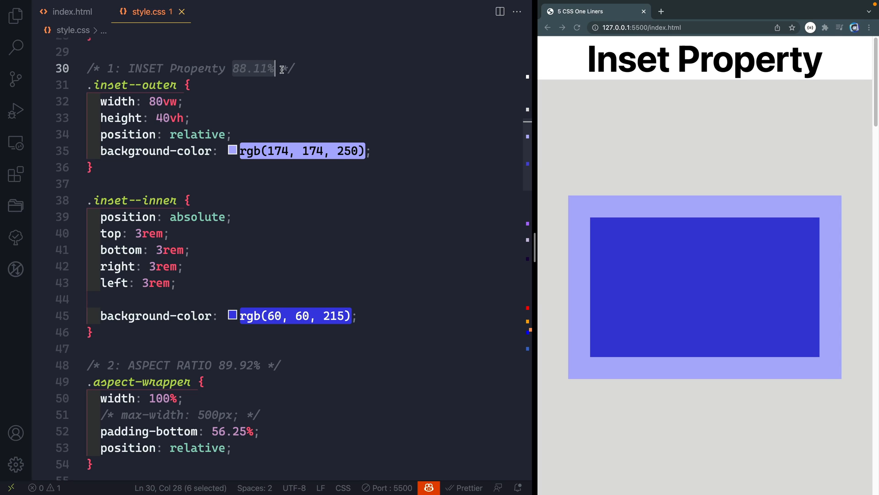
left_click(72, 12)
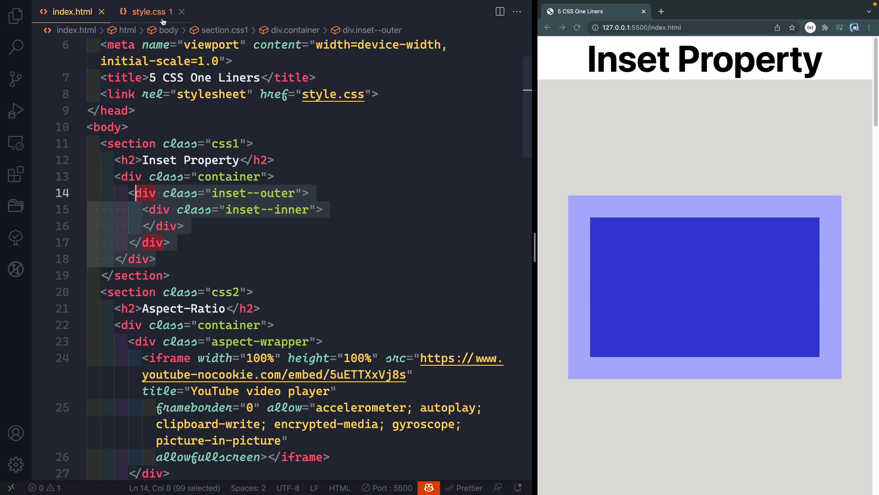
- In style.css, go to the inner box rule and clear its four separate offset lines
left_click(148, 11)
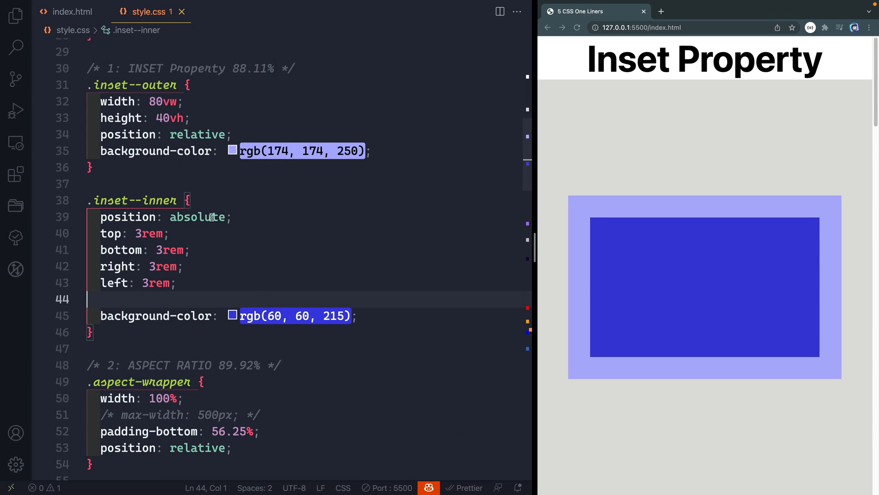
left_click(211, 217)
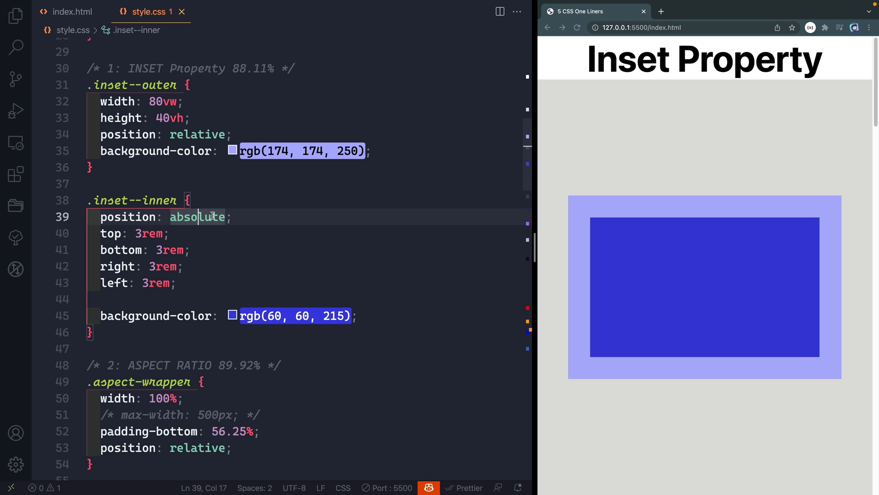
left_click(222, 217)
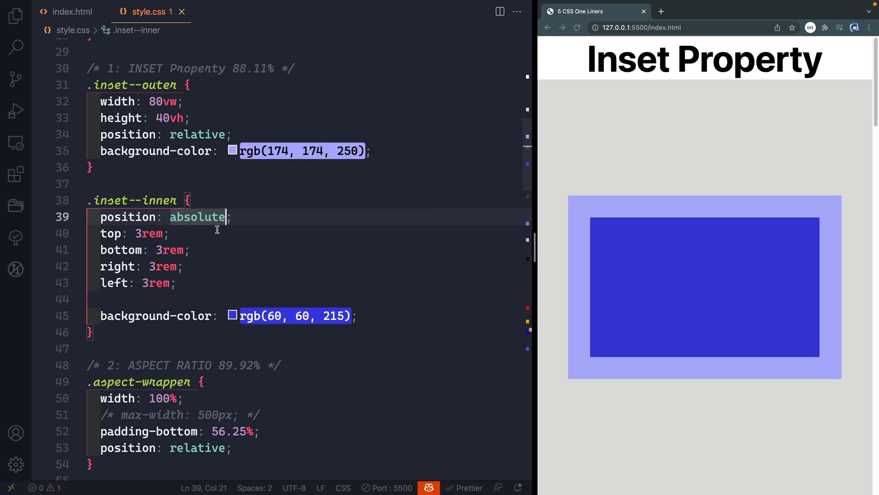
left_click(113, 249)
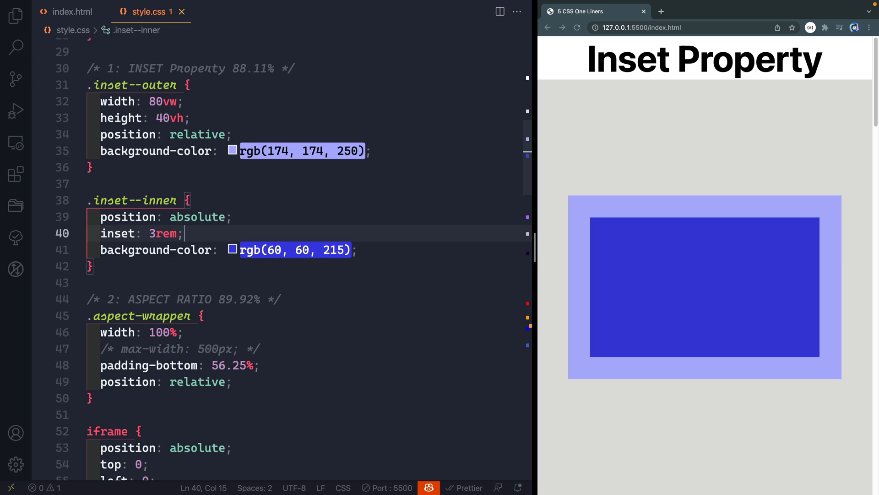
- Write the shorthand as inset: 3rem 1rem 0 5rem
double_click(162, 233)
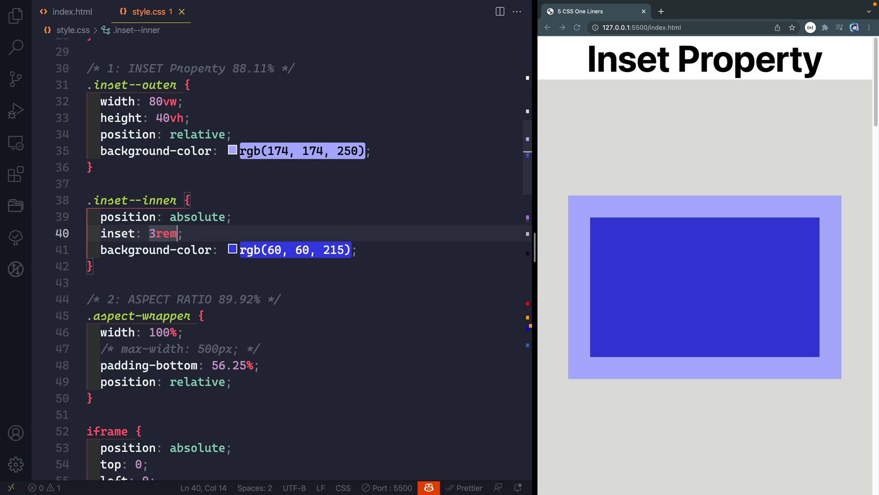
type("5rem")
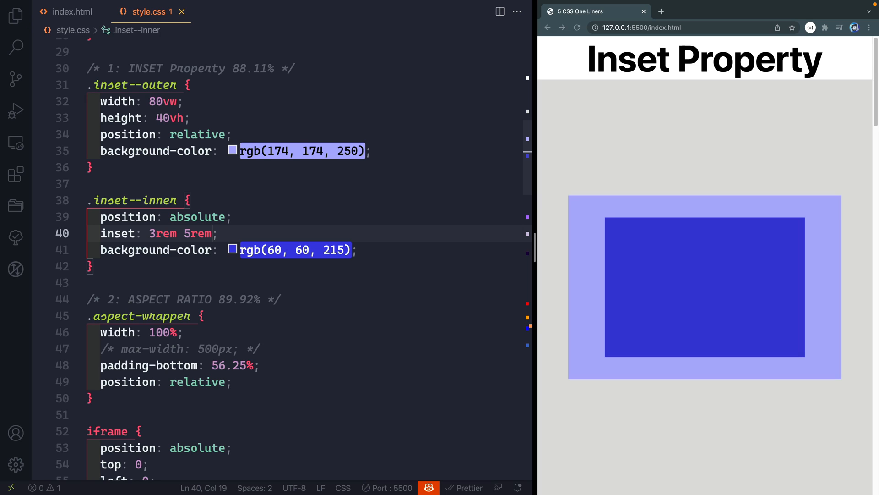
key("Backspace")
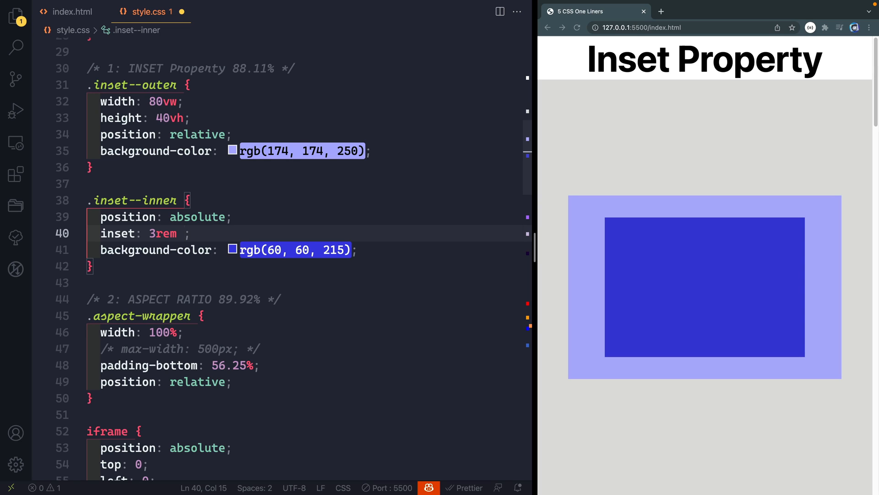
type("1rem 0")
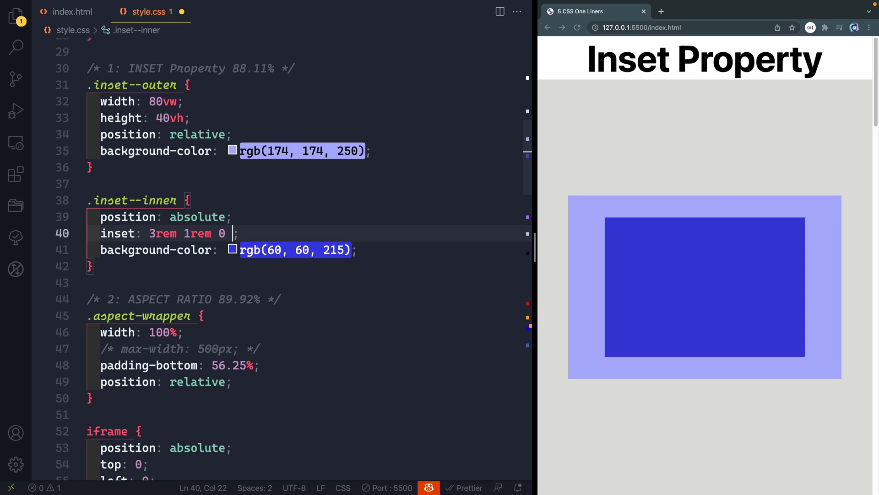
type("5rem")
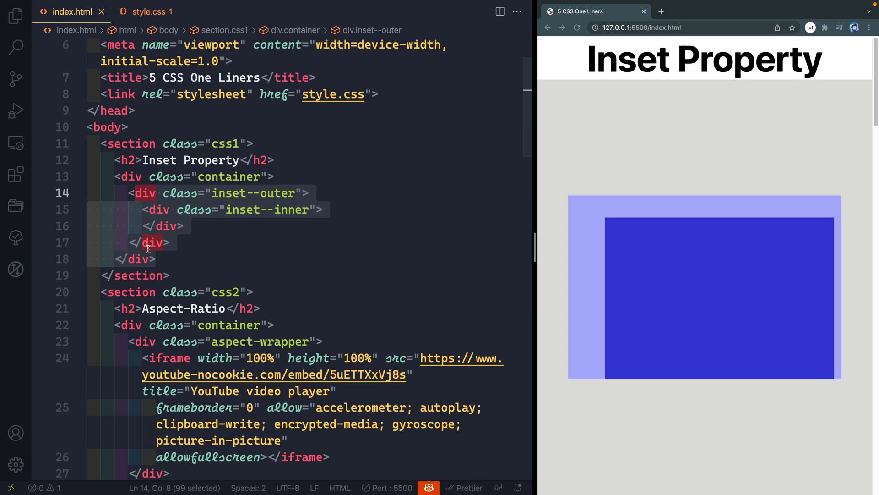
- Delete the css1 inset section from index.html so the preview shows the Aspect-Ratio video
key("Delete")
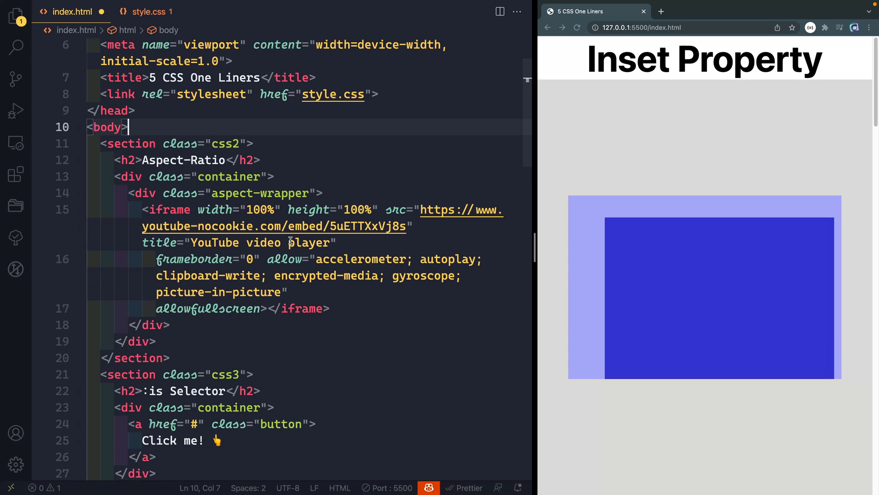
left_click(271, 176)
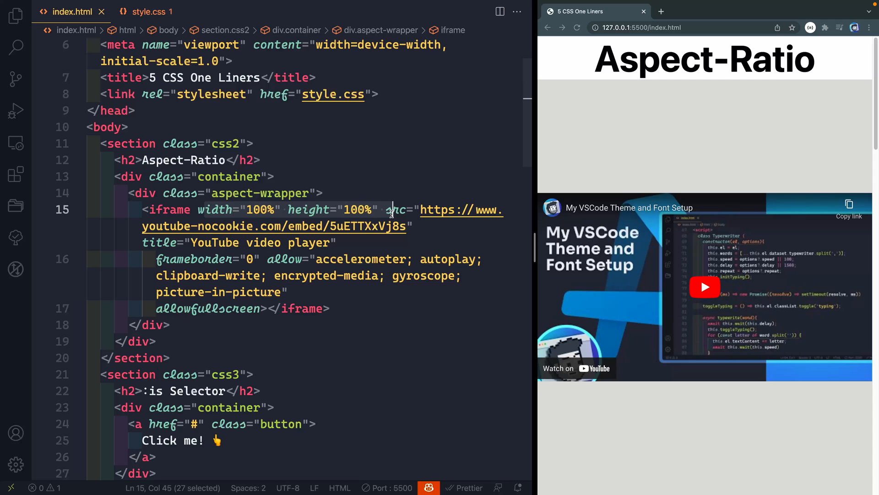
left_click(147, 11)
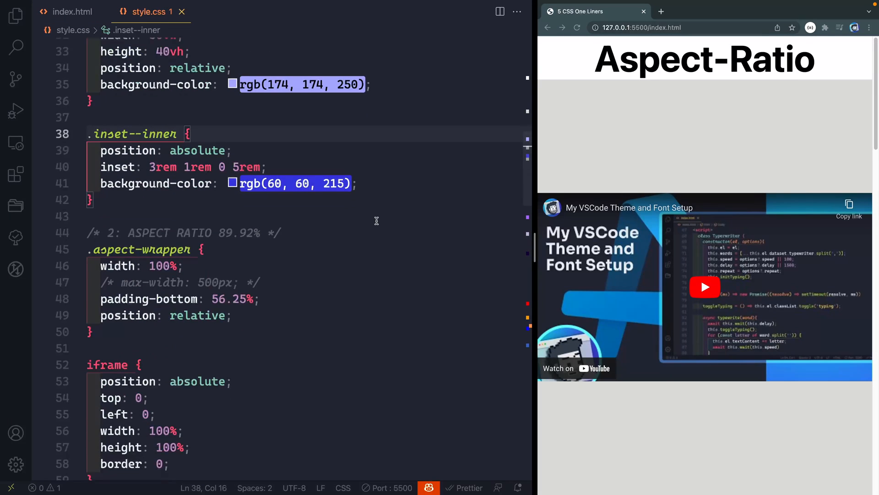
- Give the video wrapper aspect-ratio: 16/9 with max-width 500px in place of the padding hack
scroll("down", 3)
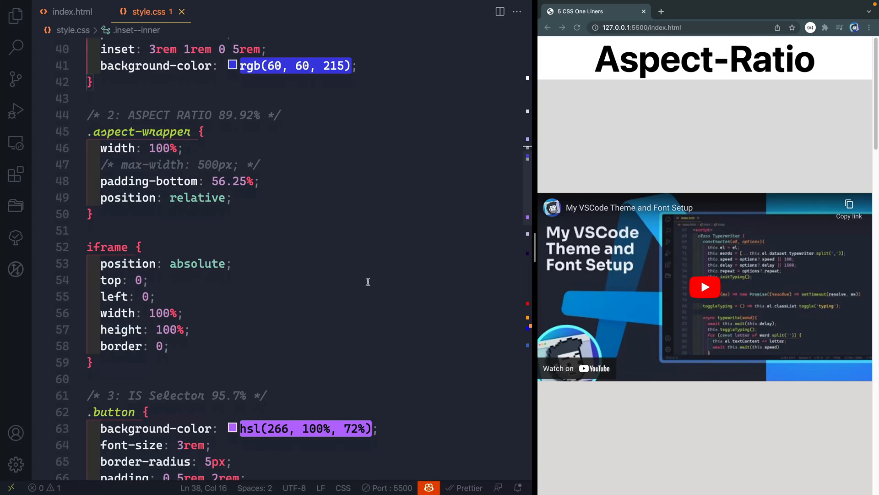
mouse_move(279, 196)
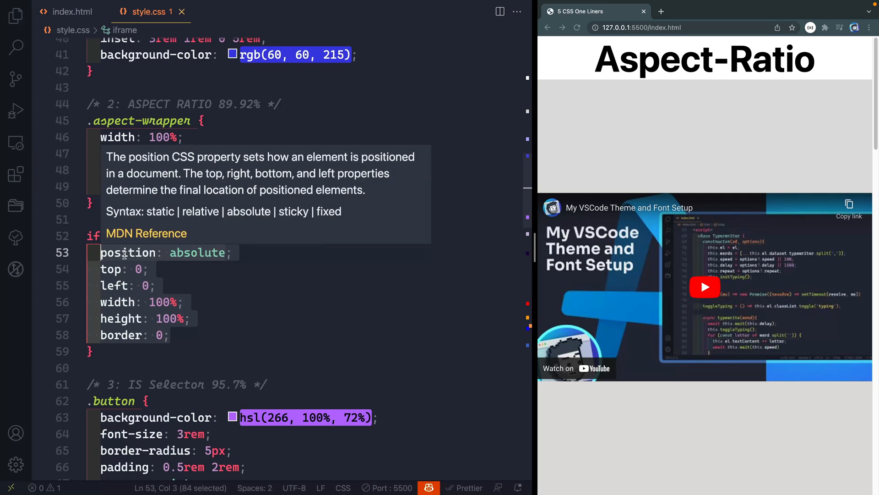
mouse_move(223, 318)
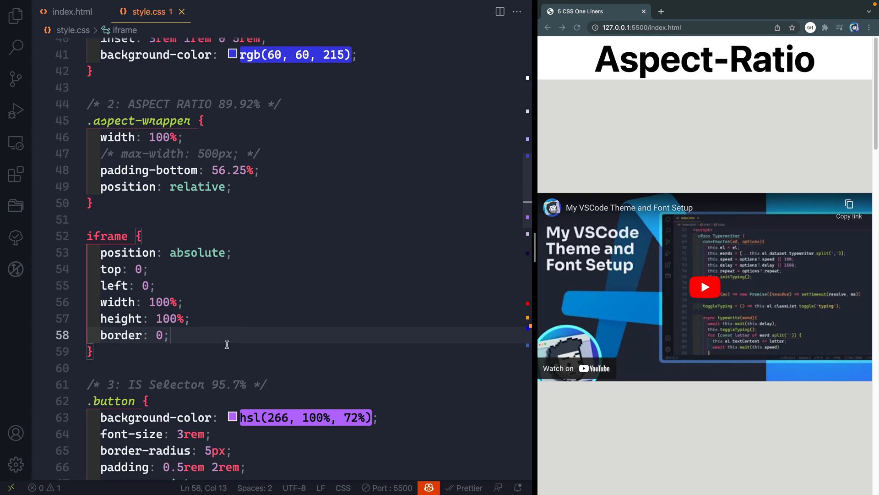
mouse_move(220, 350)
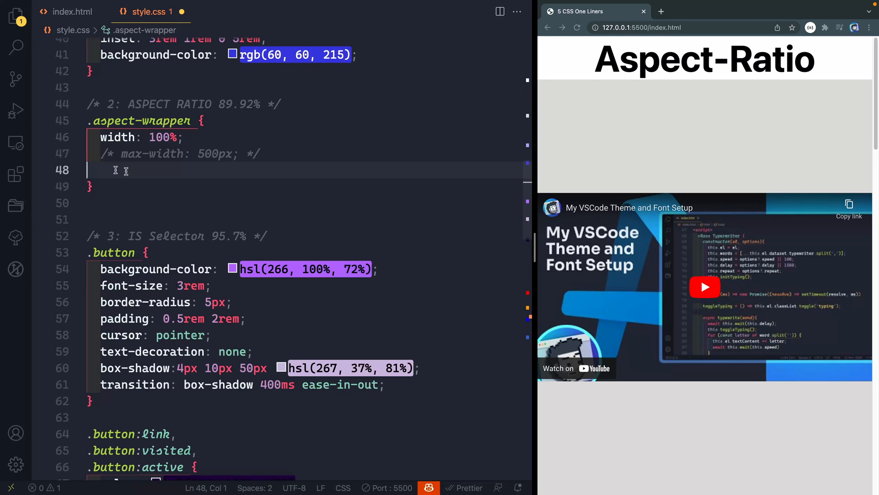
type("a")
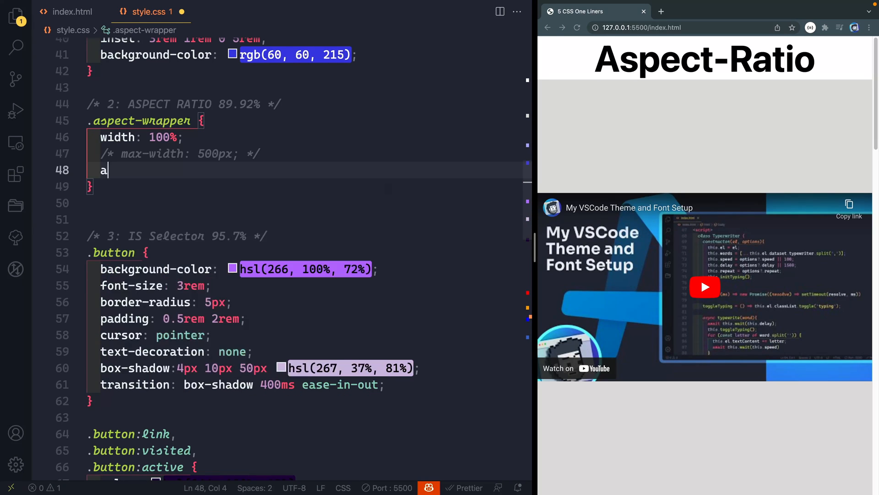
type("spect-ratio: 16/;")
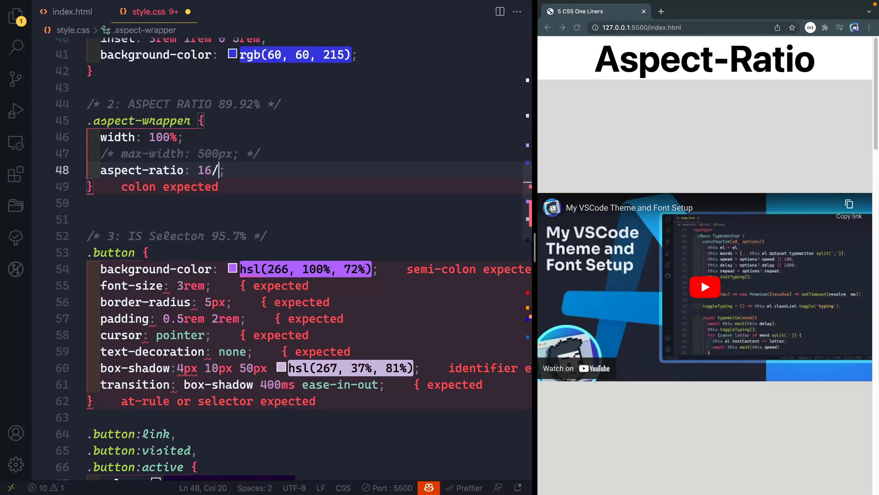
type("9")
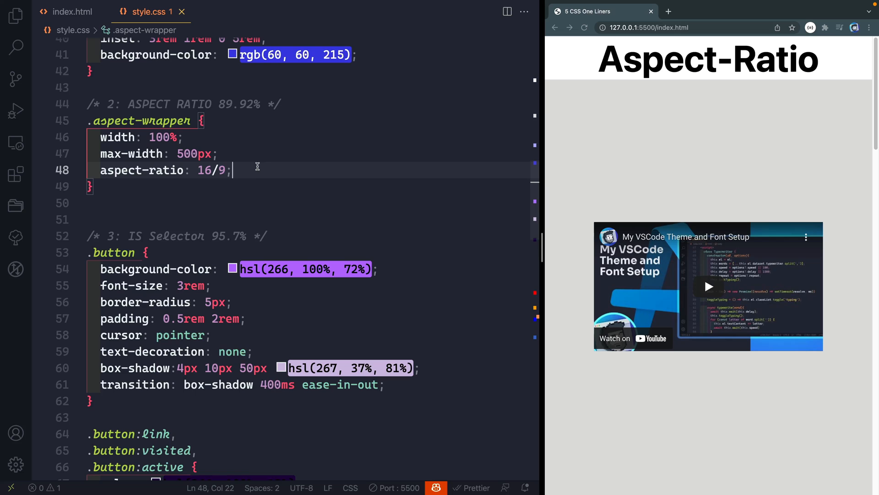
left_click(71, 11)
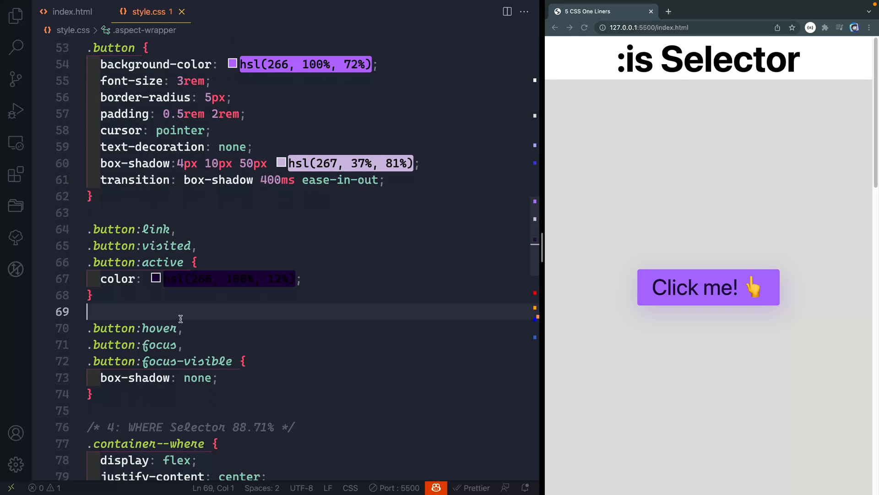
left_click(163, 262)
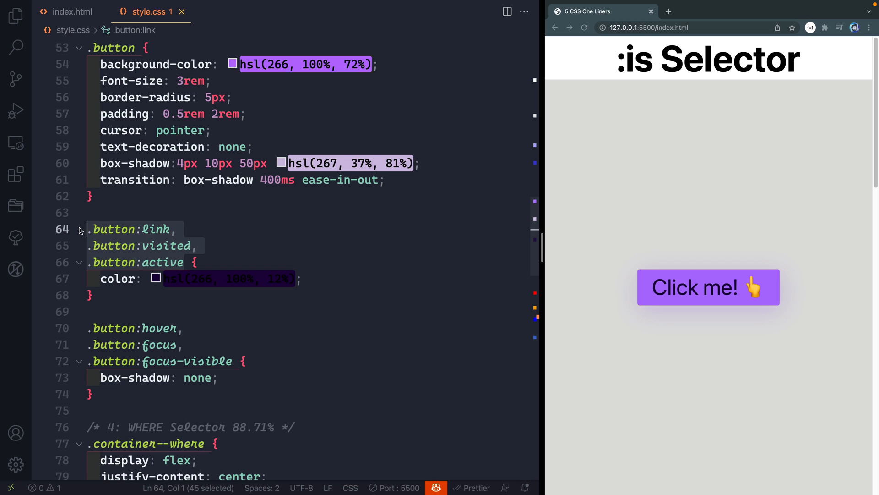
scroll("down", 3)
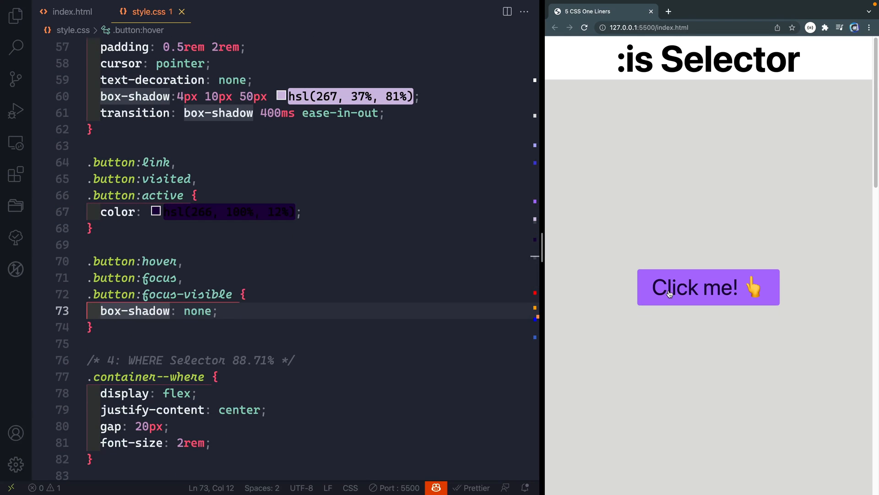
mouse_move(651, 304)
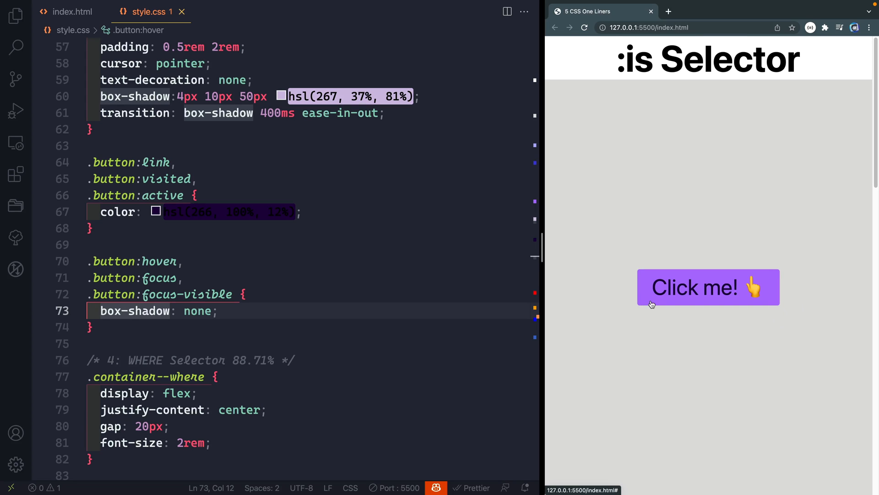
mouse_move(135, 310)
type("d")
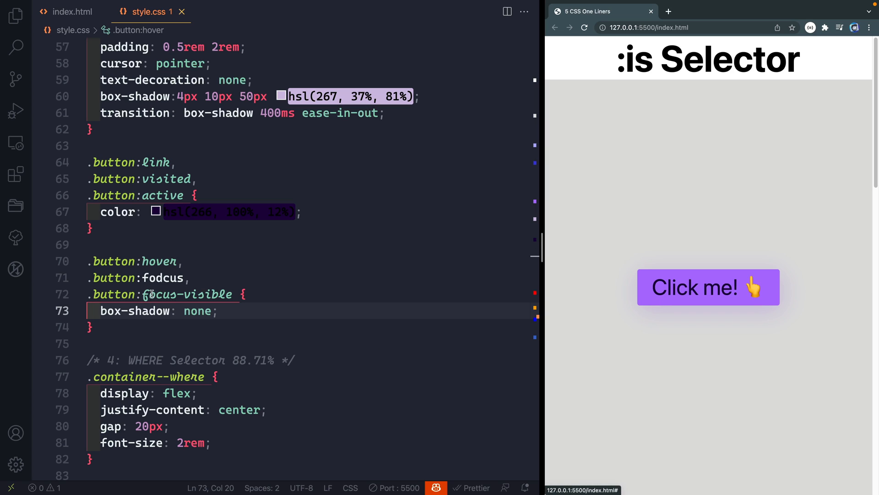
left_click(233, 294)
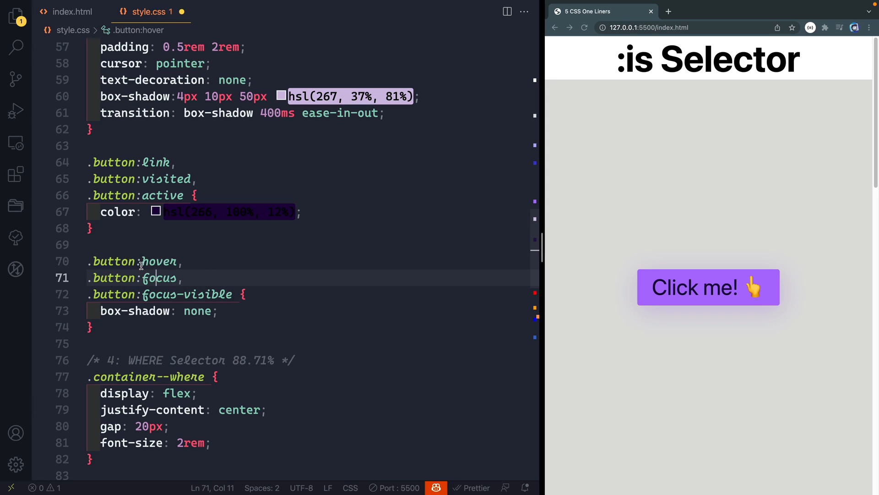
- Rewrite the button selectors as .button:is(:hover, :focus, :focus-visible), testing with a bogus 'aasdf' entry
type("is")
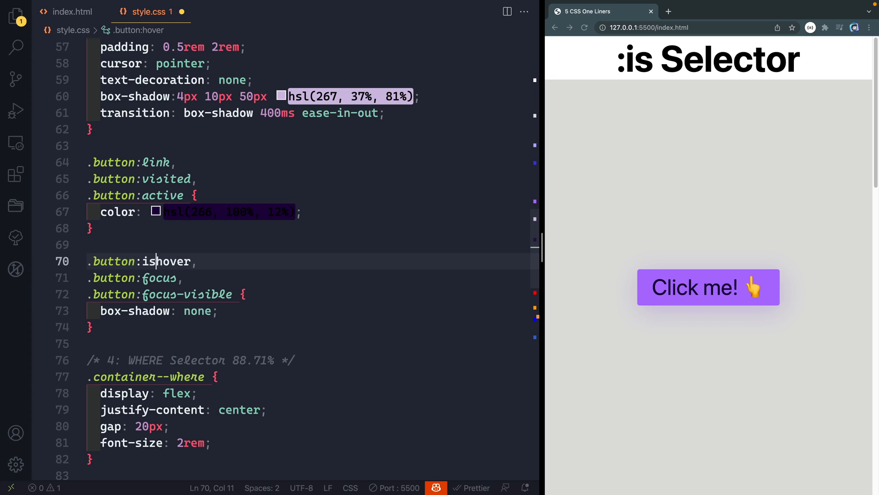
type("(")
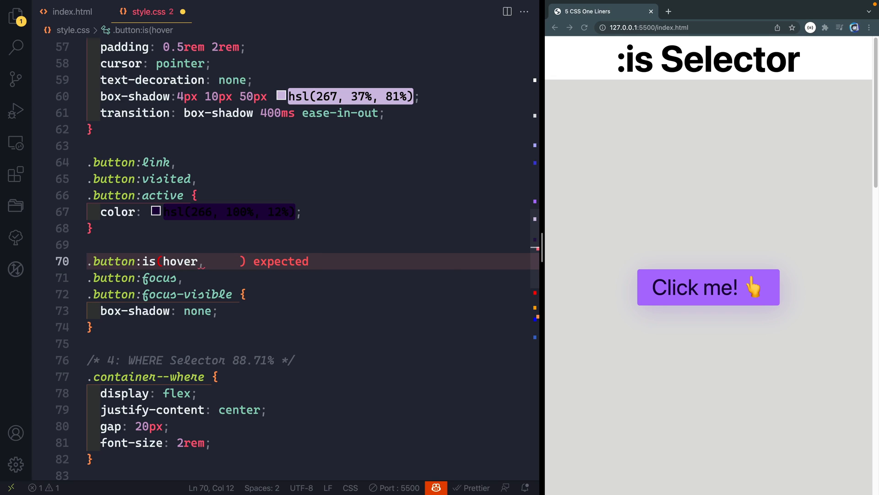
type(":")
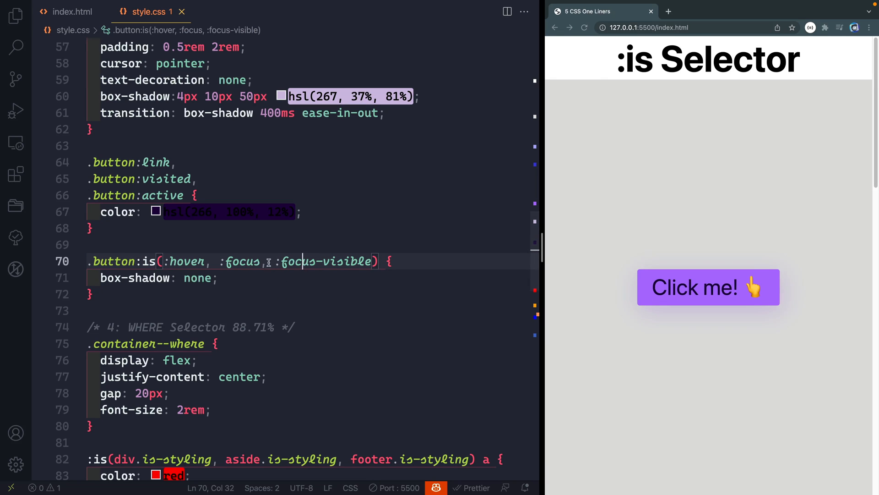
type("aasdf")
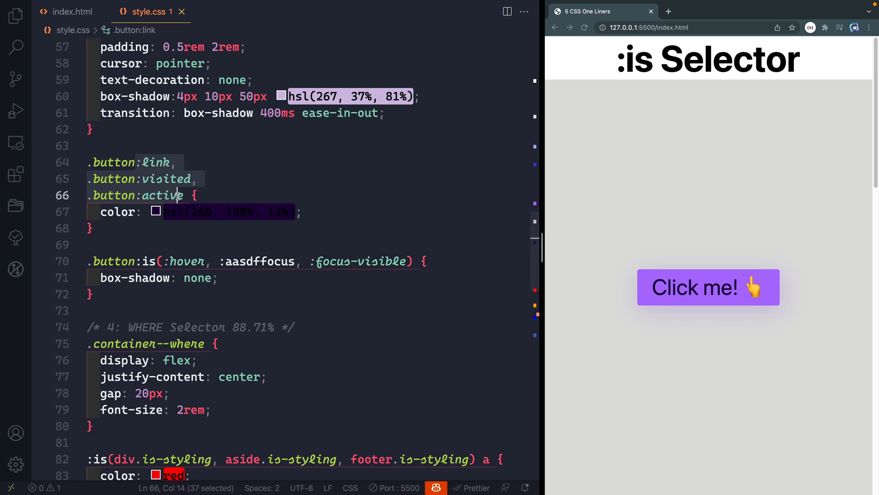
mouse_move(163, 195)
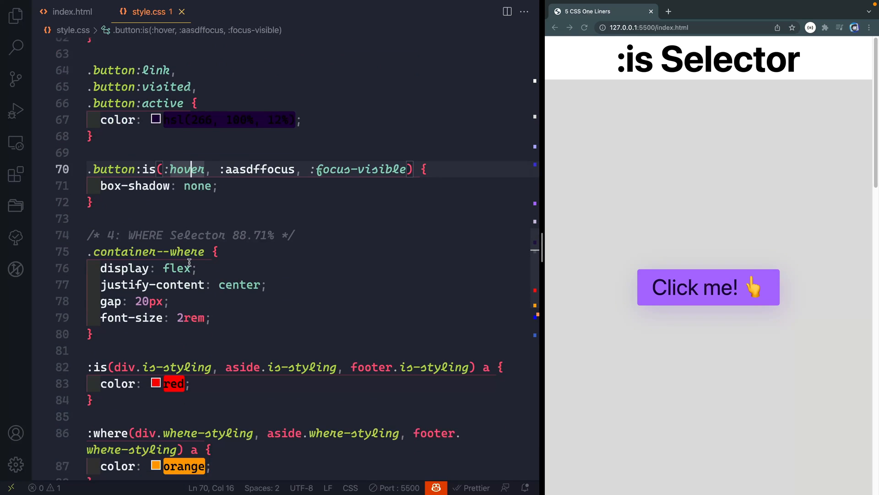
- Scroll to the :is and :where link rules and view the links demo markup in index.html
scroll("down", 3)
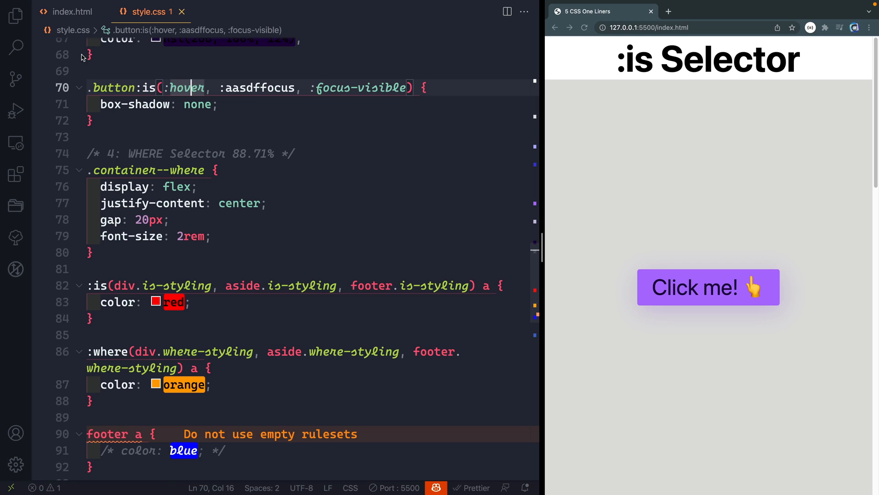
left_click(72, 11)
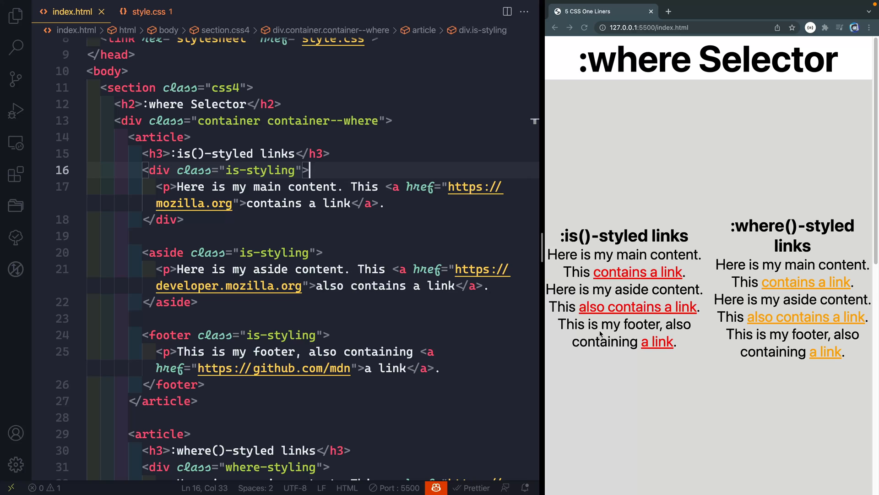
mouse_move(773, 311)
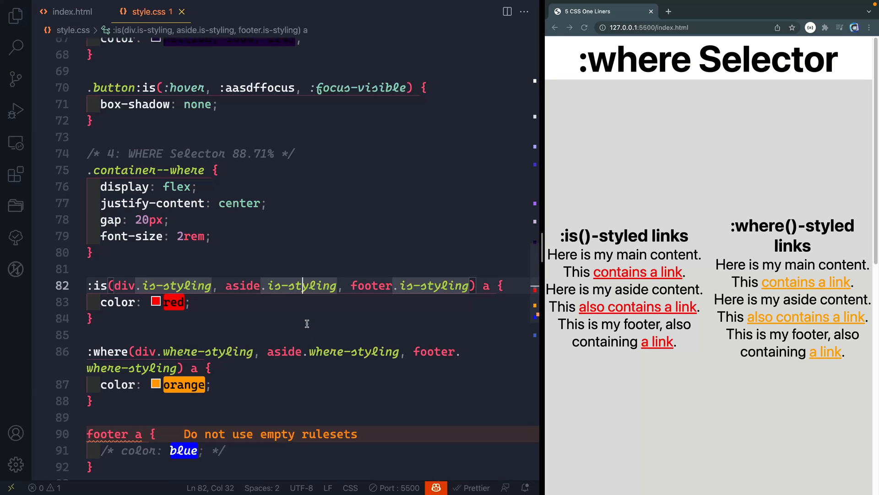
- Scroll to the footer a rule to enable color: blue for the :where()-styled link
scroll("down", 3)
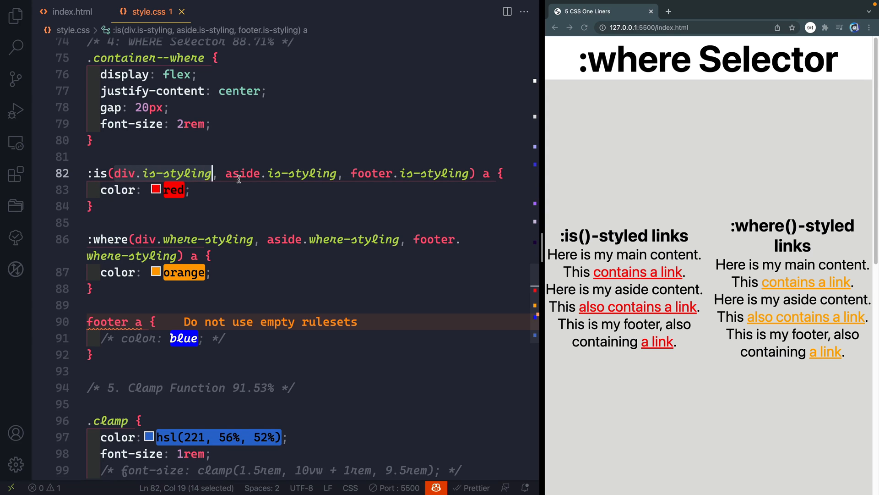
mouse_move(414, 182)
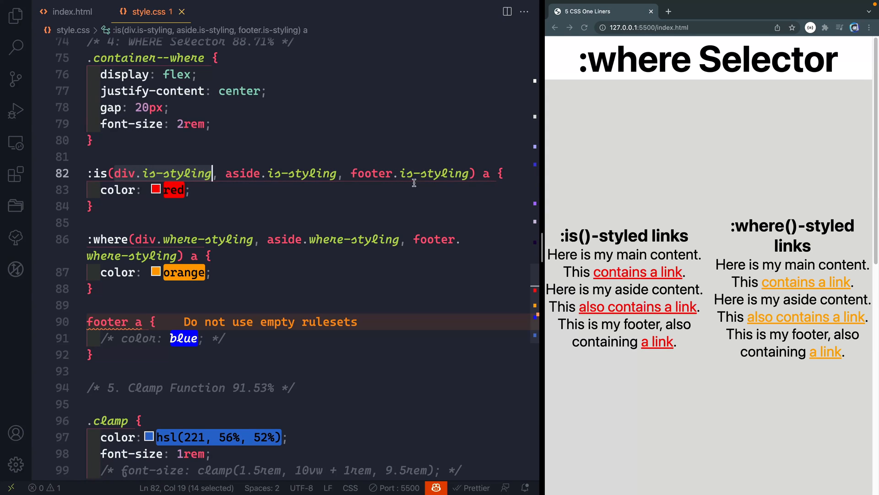
mouse_move(296, 196)
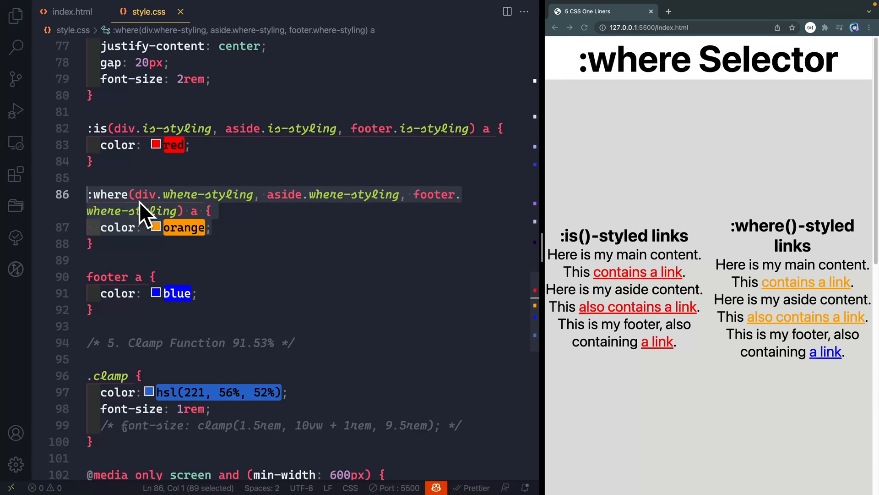
mouse_move(668, 367)
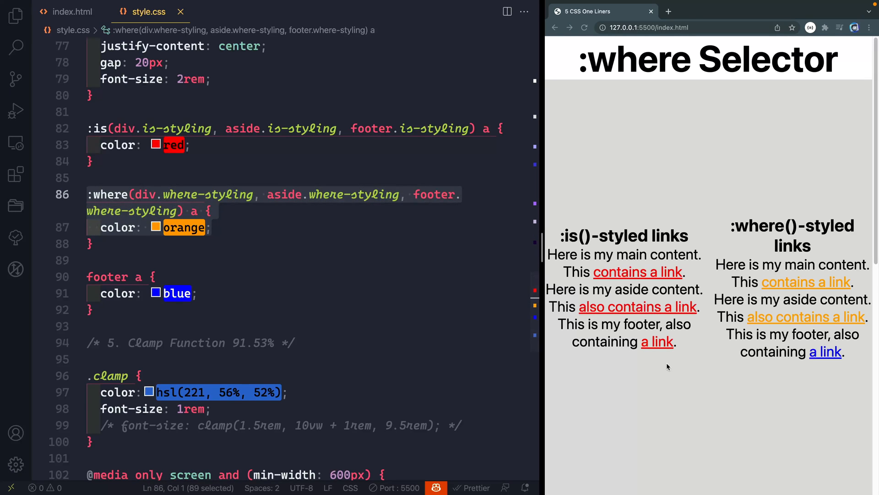
mouse_move(826, 352)
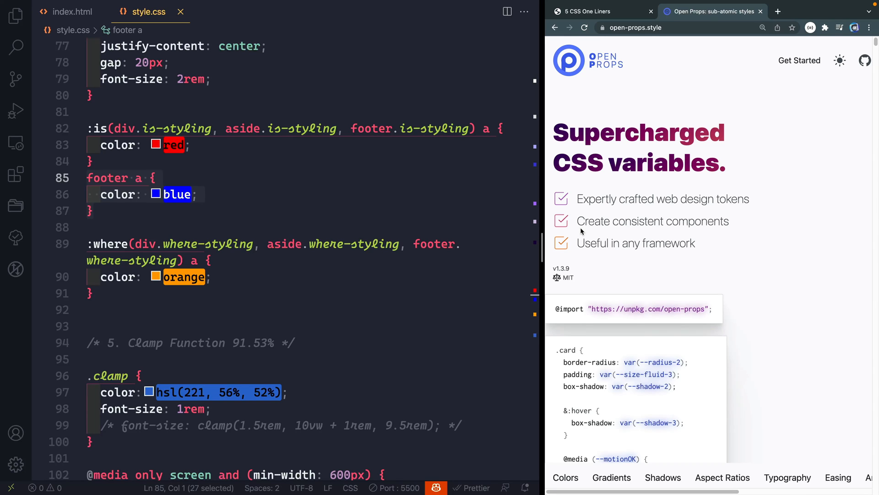
- Return to the 5 CSS One Liners demo tab and view the clamp section markup
left_click(585, 11)
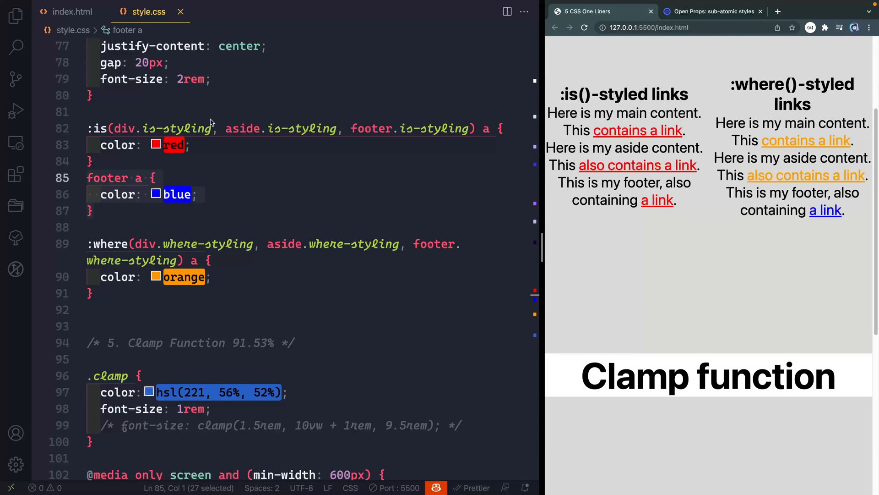
left_click(72, 11)
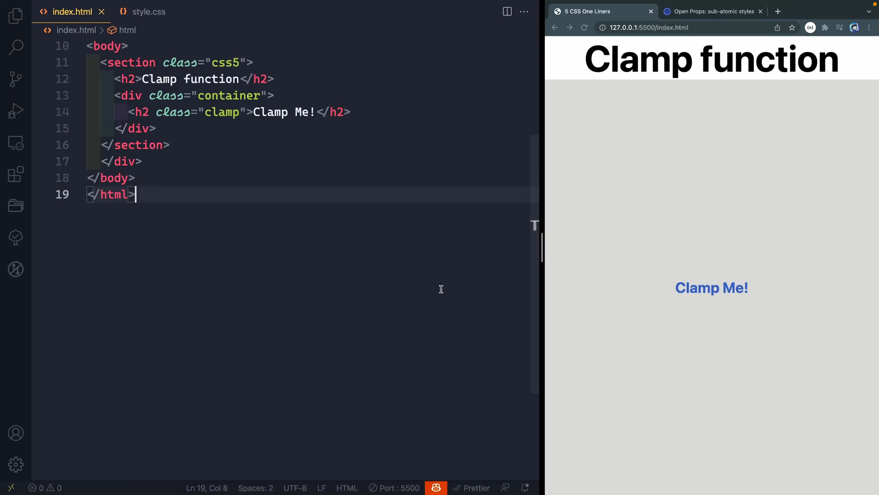
left_click(149, 11)
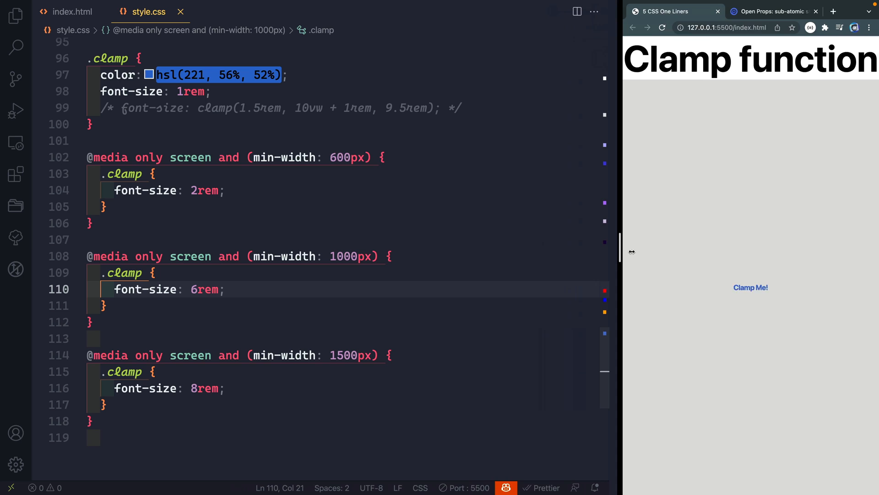
left_click_drag(621, 251, 446, 249)
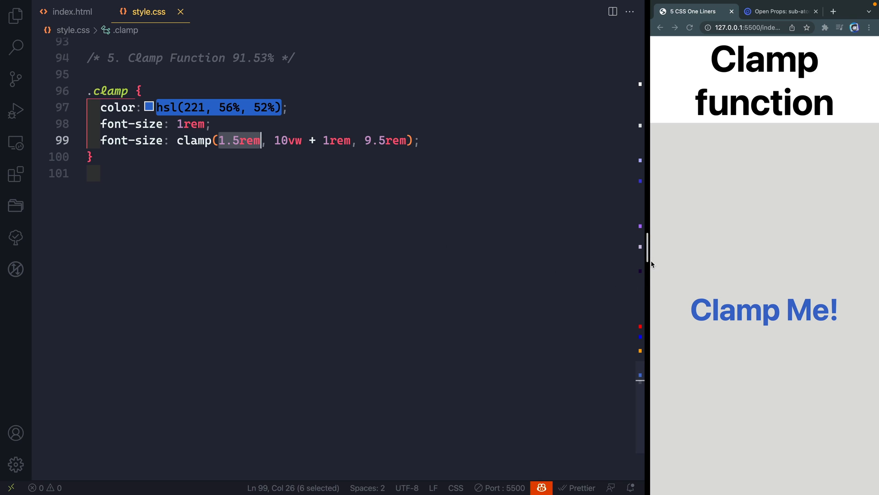
- Widen the preview so clamp(1.5rem, 10vw + 1rem, 9.5rem) enlarges Clamp Me!, highlighting a clamp value
left_click_drag(649, 258, 486, 259)
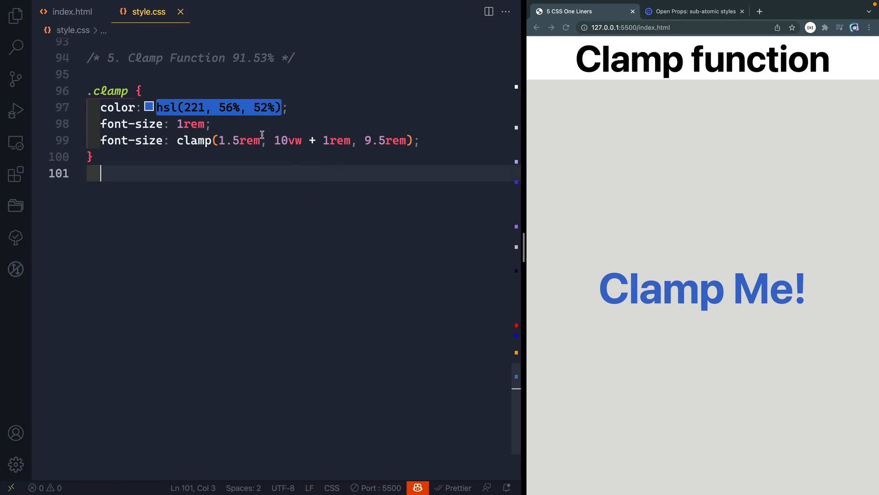
double_click(240, 140)
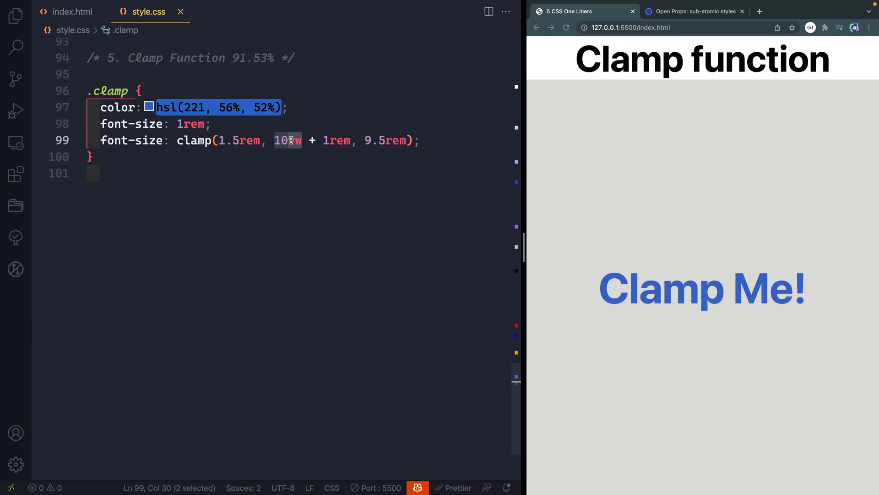
mouse_move(287, 140)
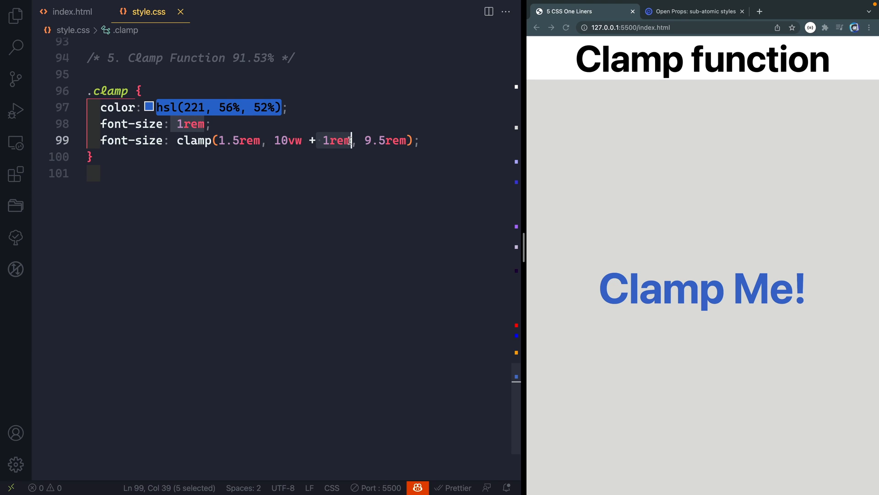
mouse_move(133, 140)
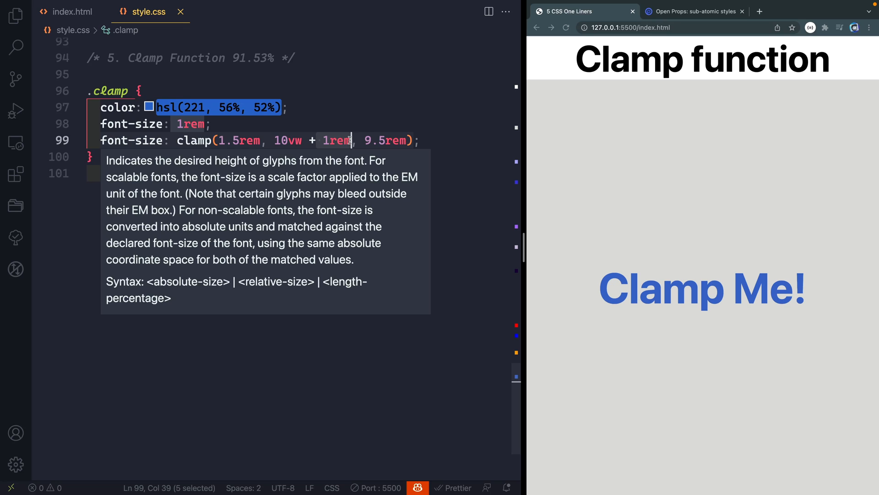